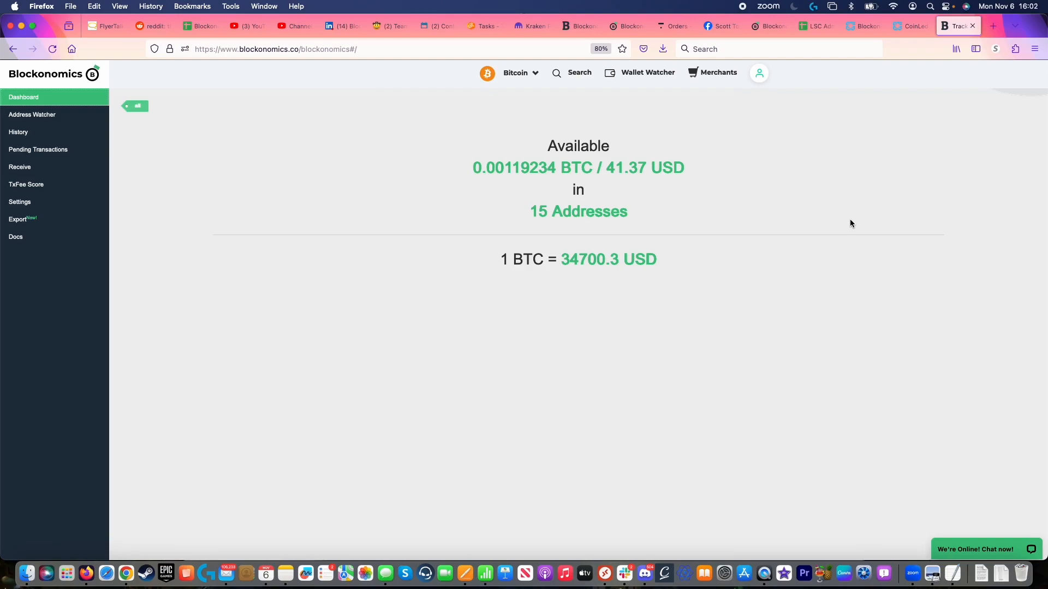
Go back to Blockonomics and show the Address Watcher page of watched addresses and balances
left_click(910, 26)
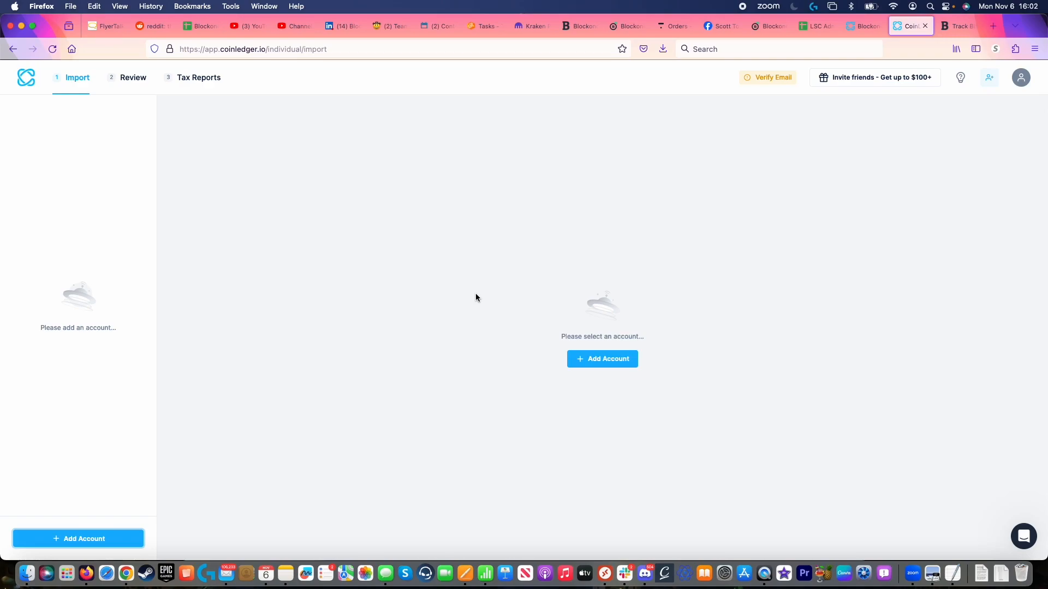
mouse_move(946, 76)
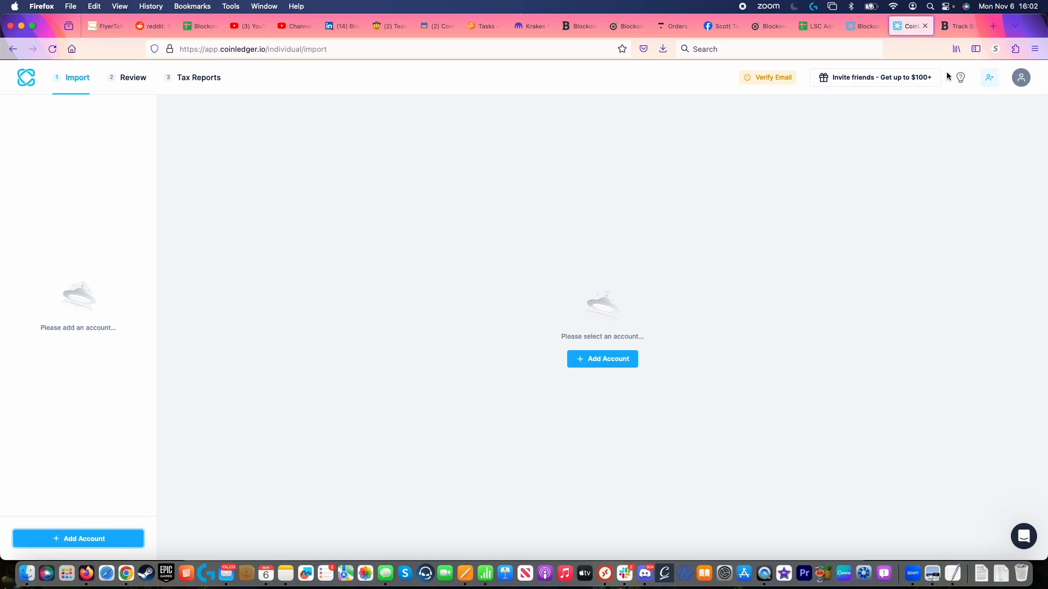
left_click(956, 26)
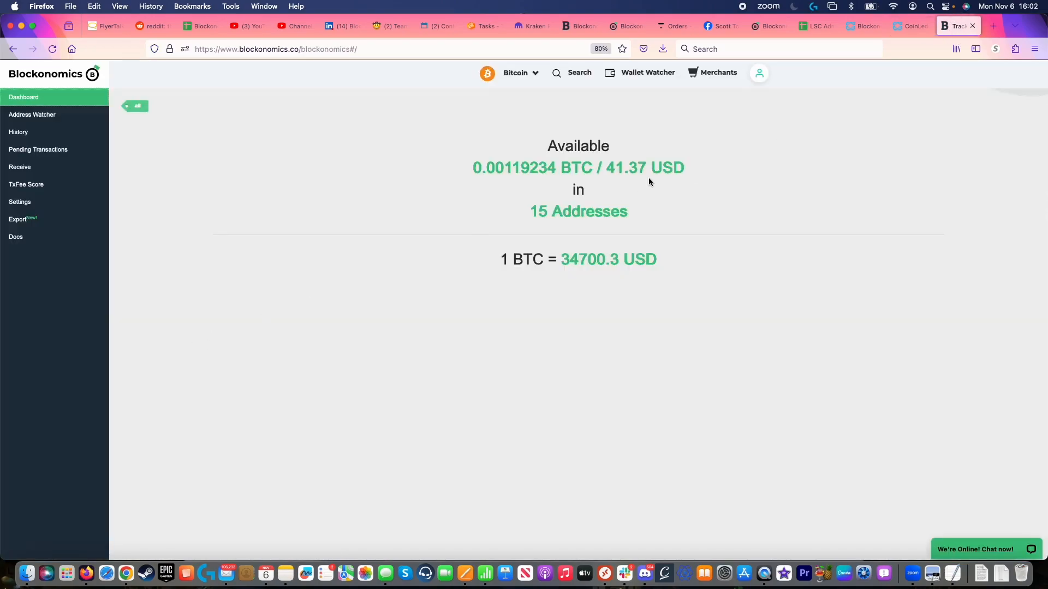
mouse_move(633, 95)
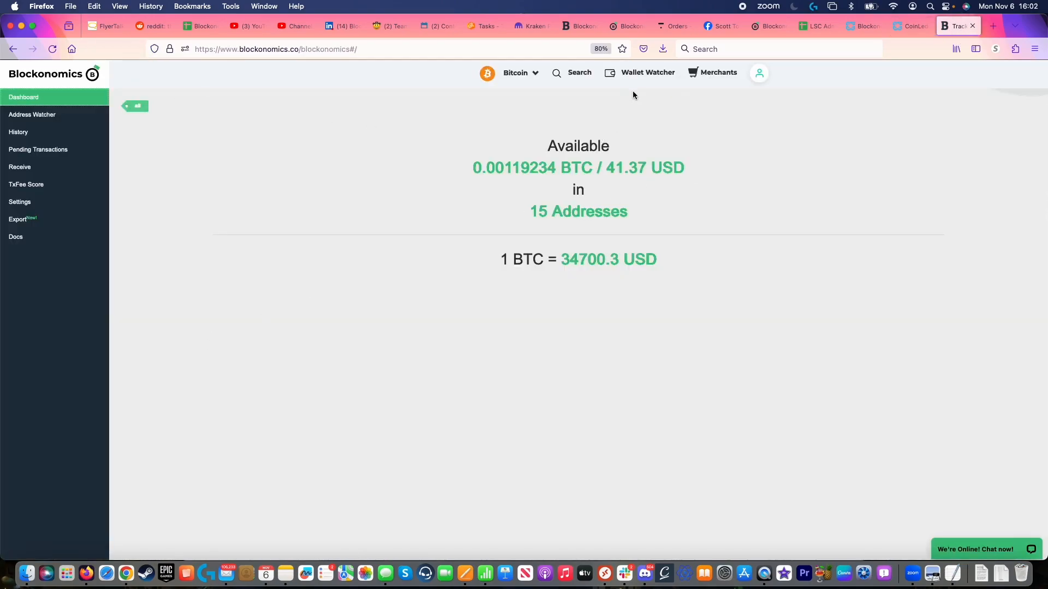
mouse_move(647, 72)
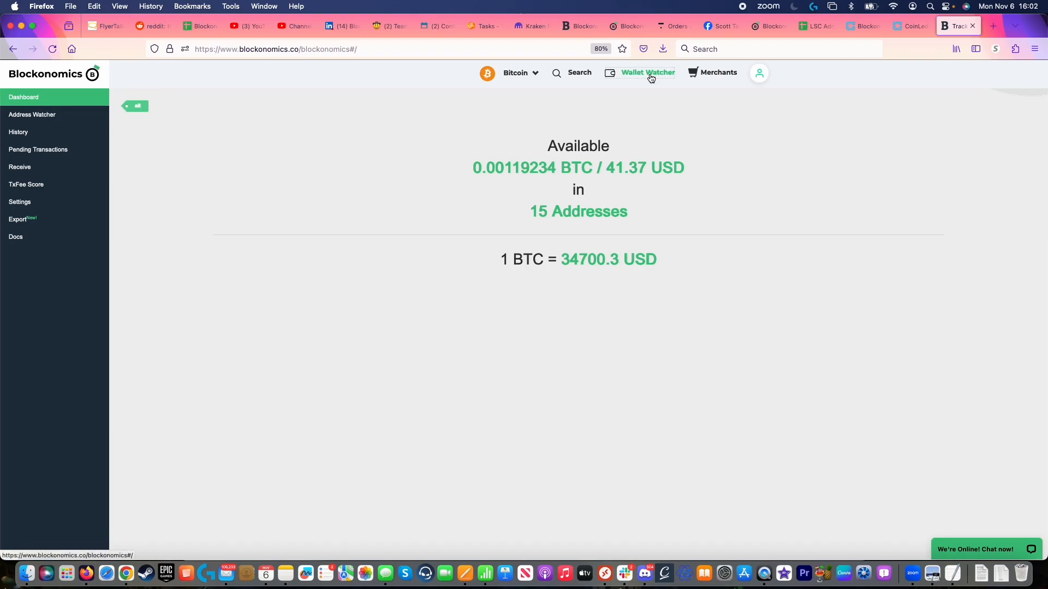
mouse_move(326, 291)
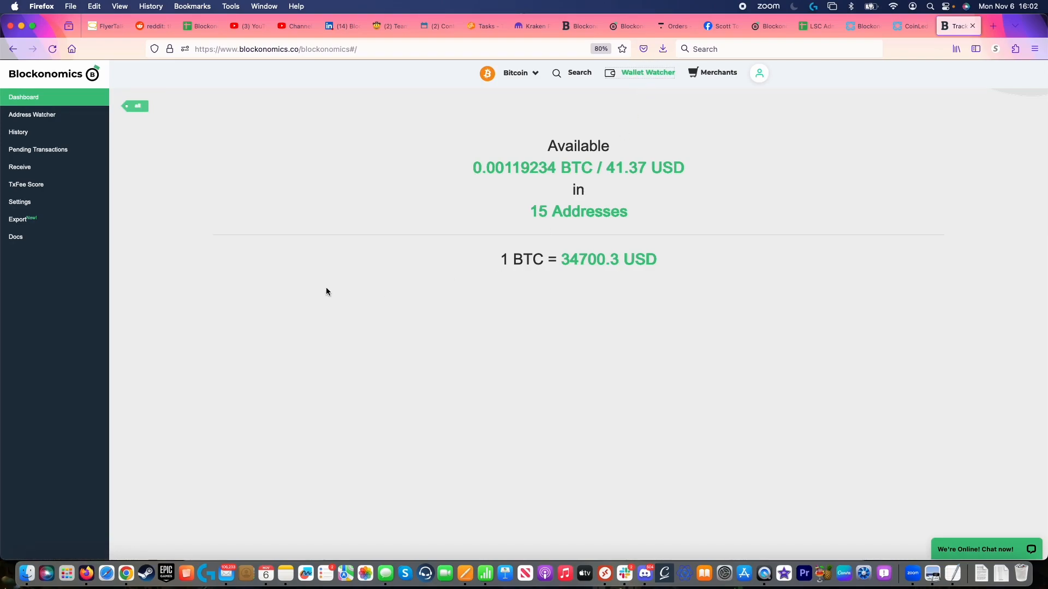
mouse_move(172, 165)
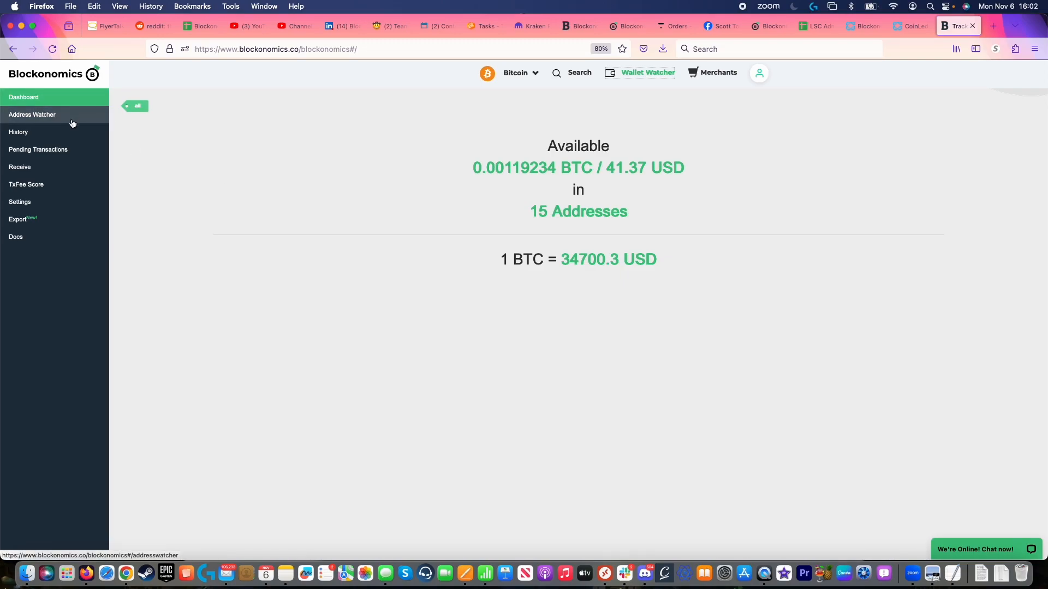
left_click(32, 114)
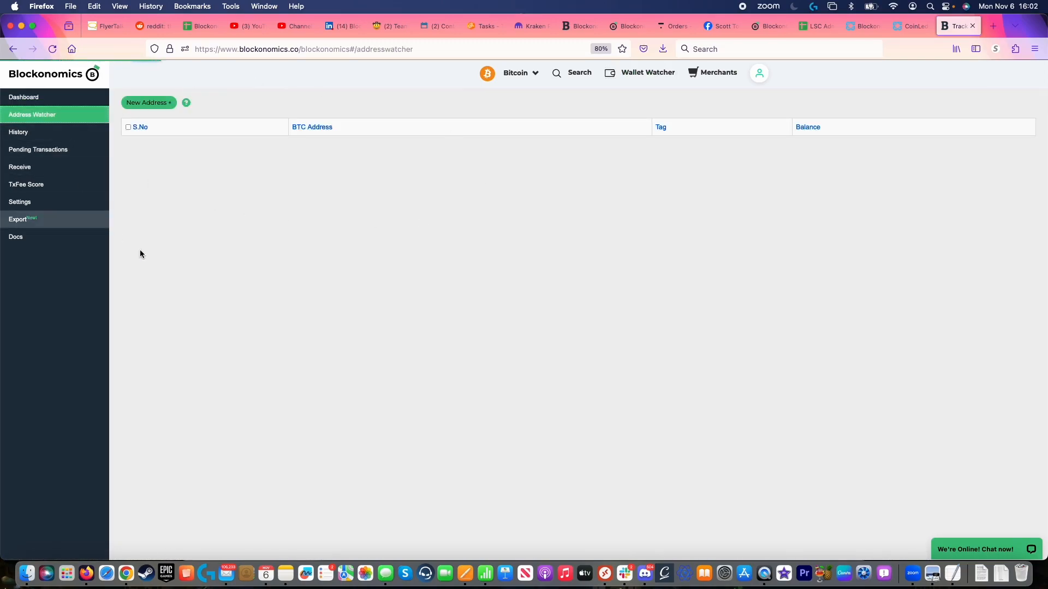
mouse_move(65, 120)
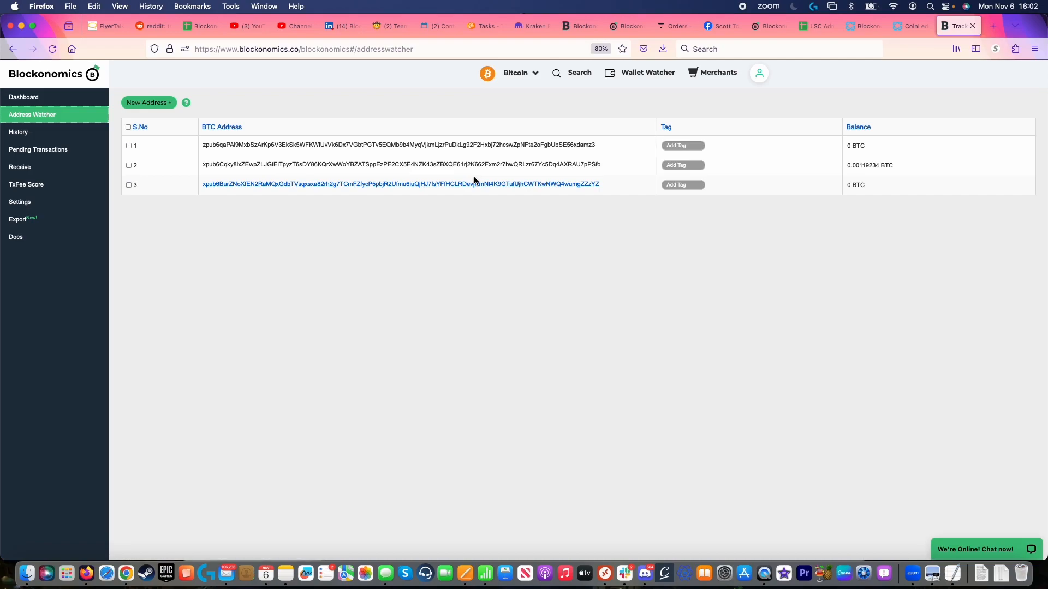
mouse_move(18, 219)
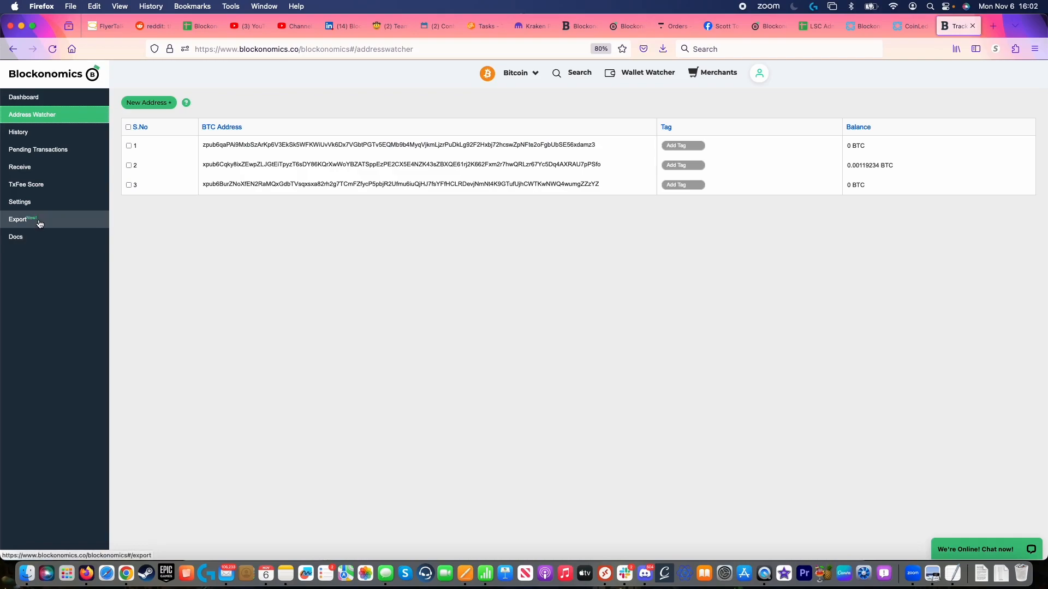
Export transactions from 2020/01/01 to 2020/12/31 with fiat values to a CSV file
left_click(18, 220)
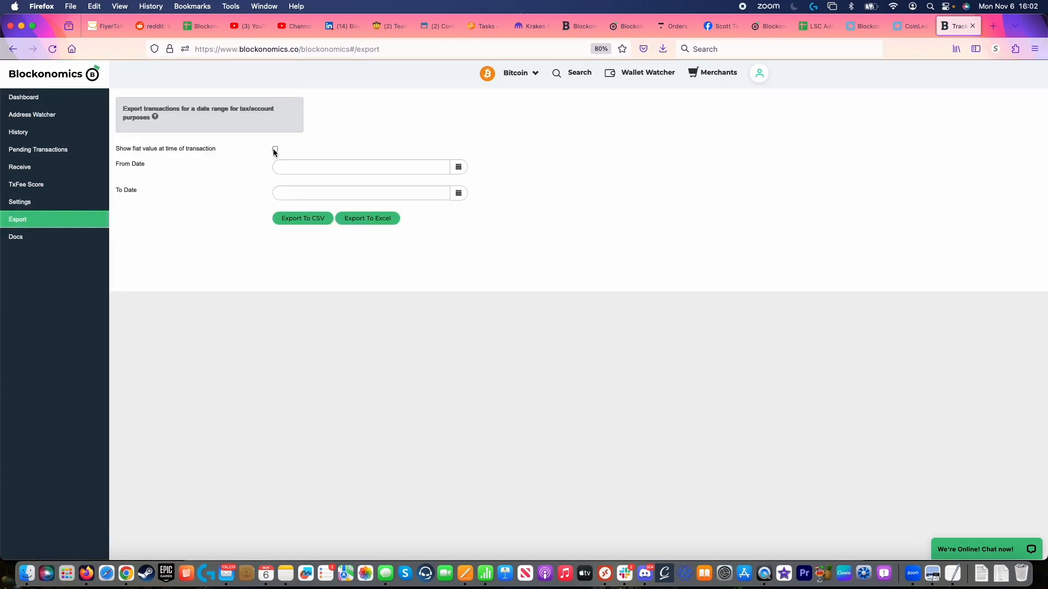
left_click(274, 149)
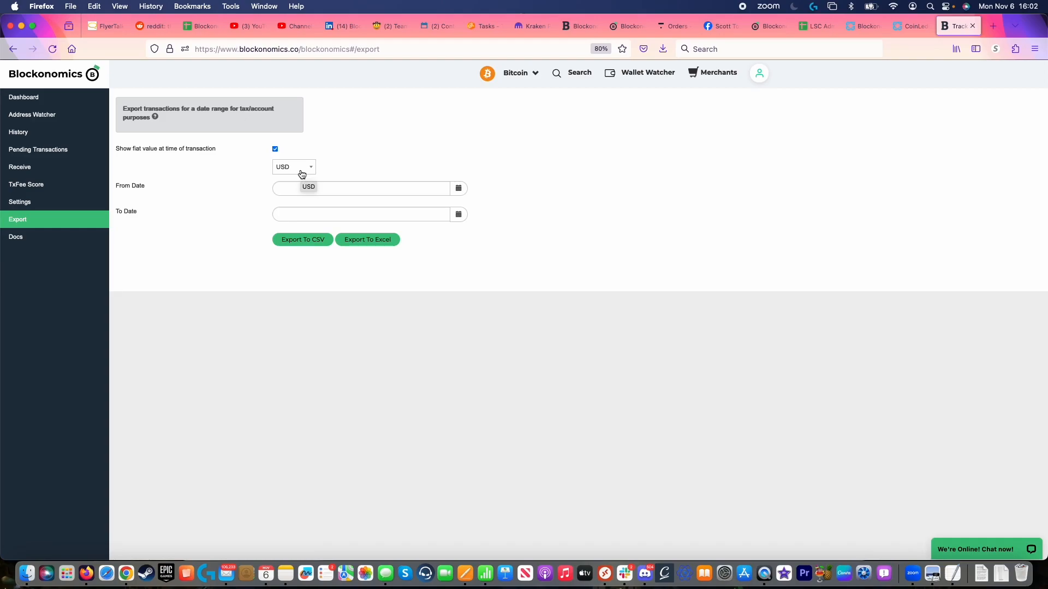
left_click(458, 188)
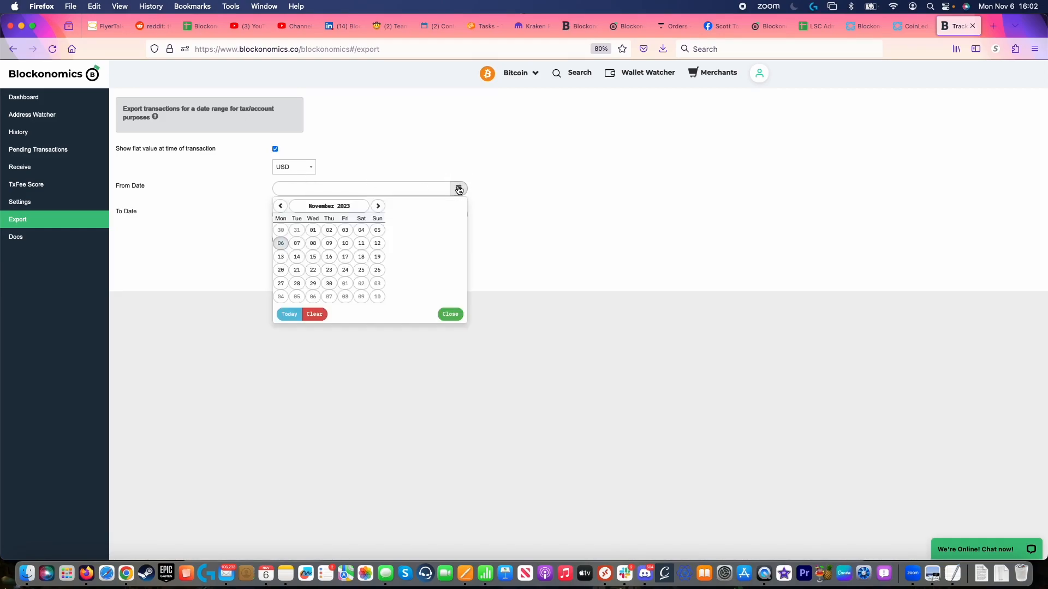
mouse_move(521, 237)
type("2020/01/01")
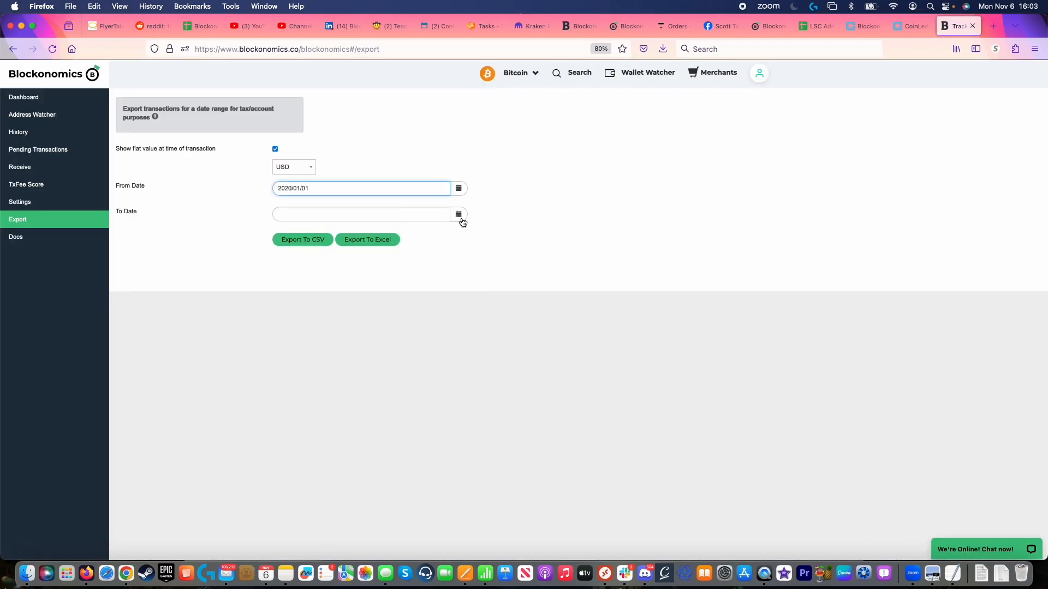
left_click(458, 214)
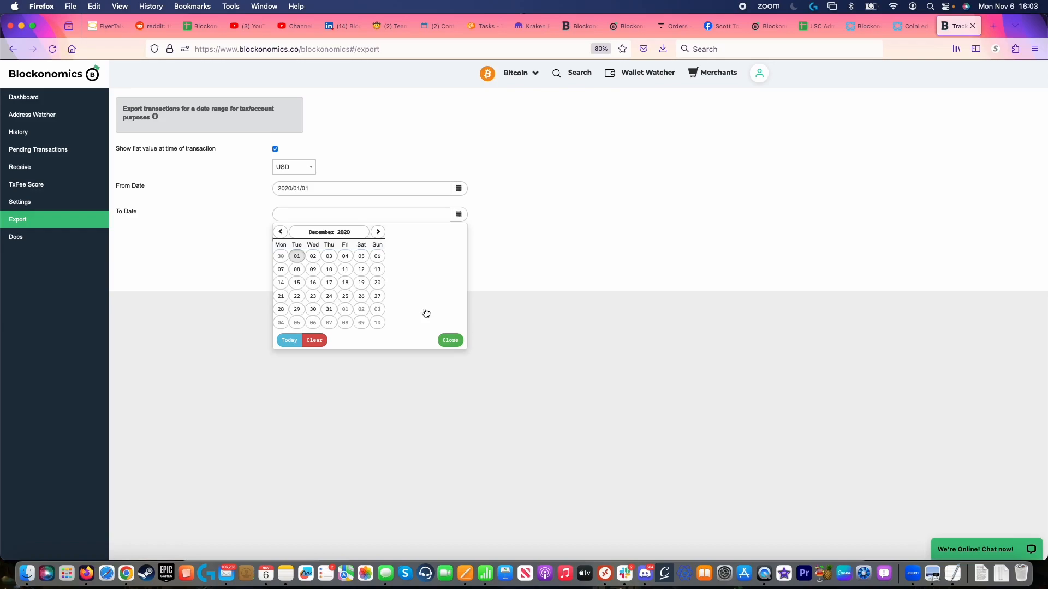
left_click(328, 309)
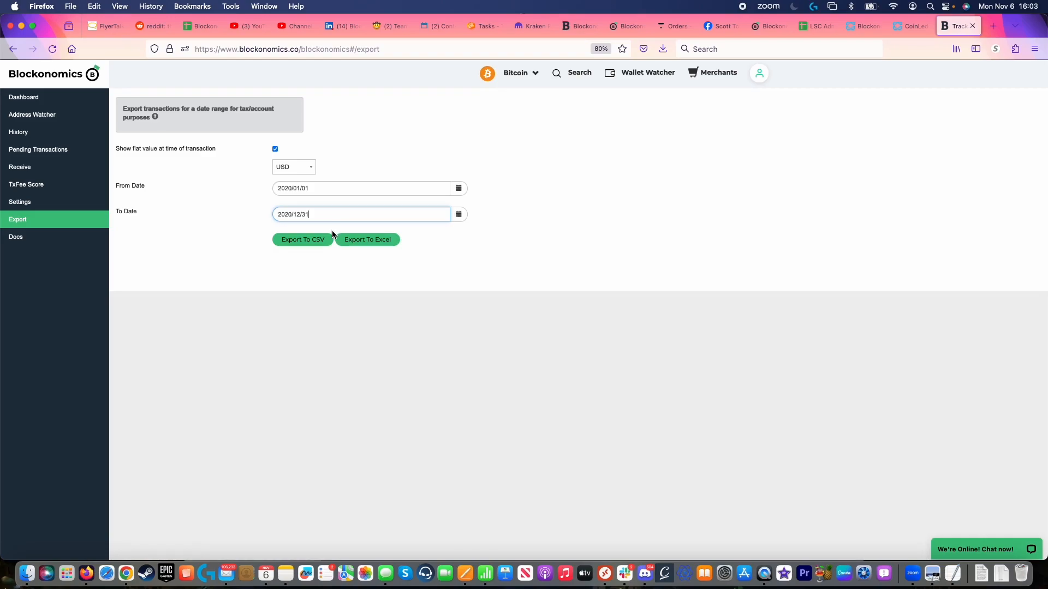
left_click(302, 239)
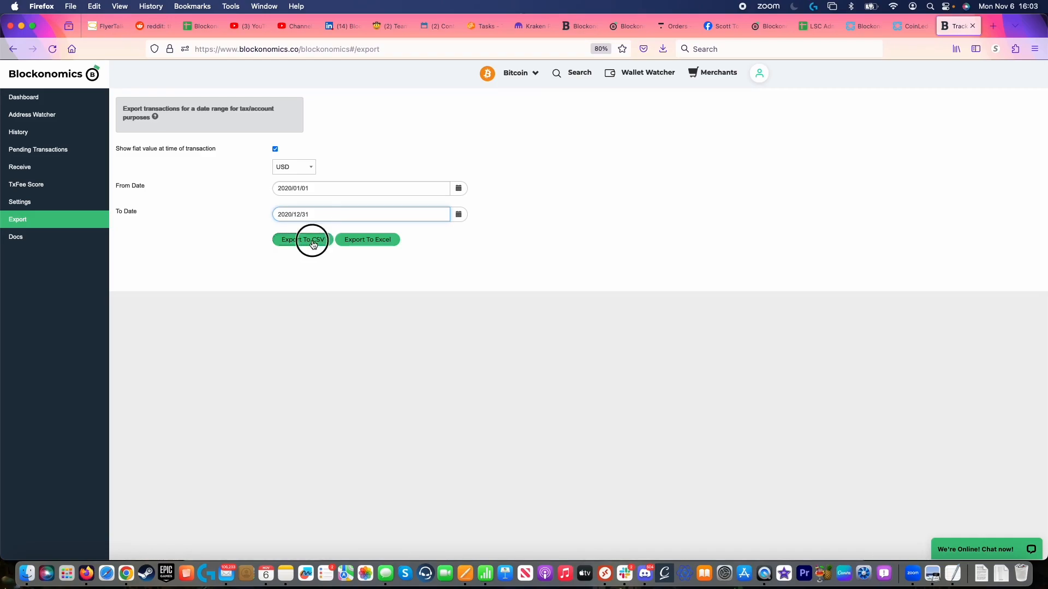
left_click(301, 239)
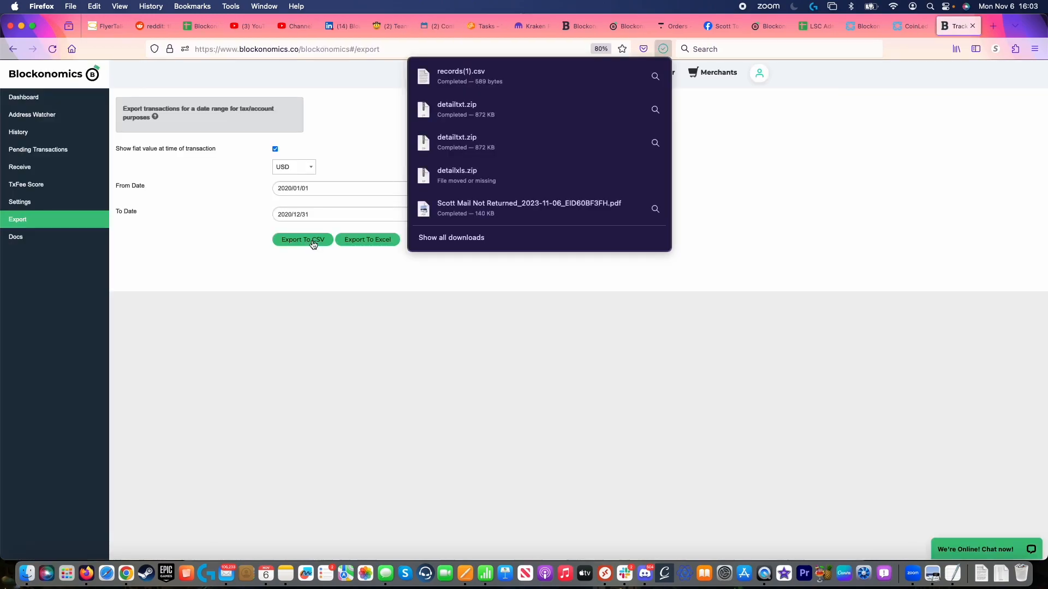
In the CoinLedger tab, open Add Account from the Import page
left_click(908, 26)
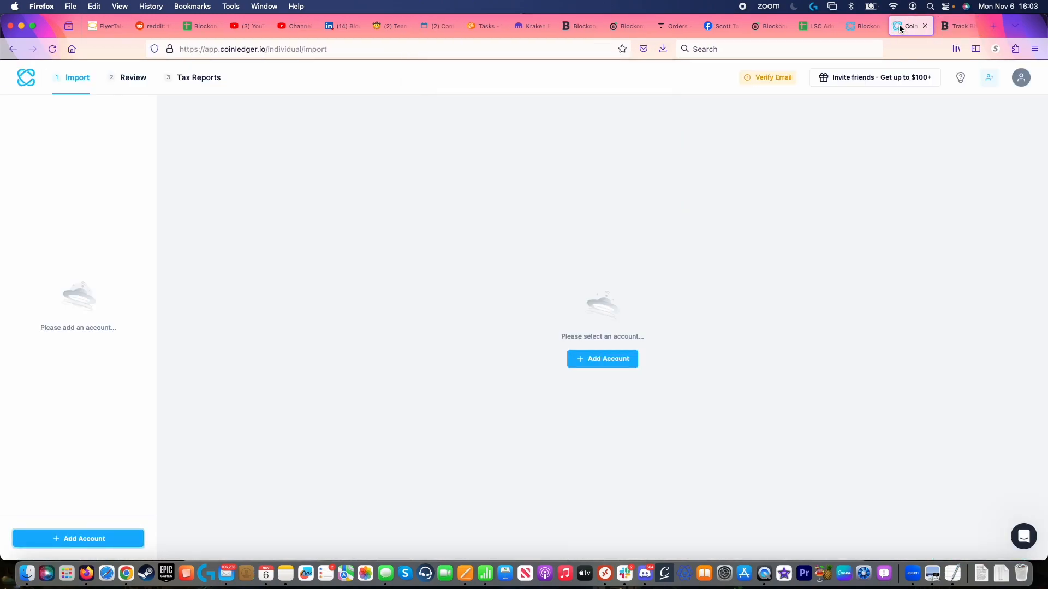
mouse_move(293, 175)
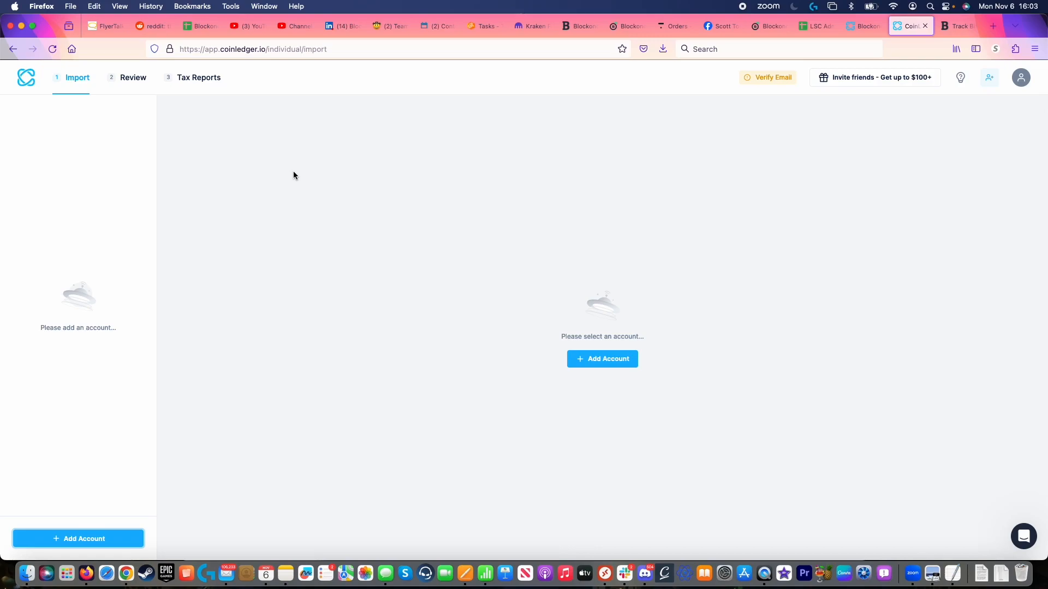
mouse_move(545, 223)
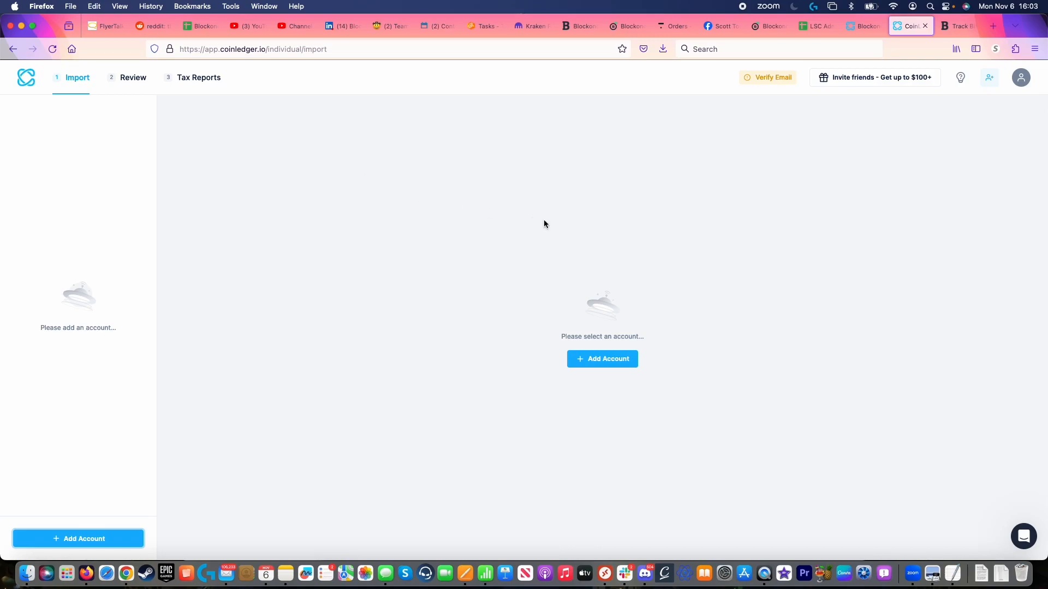
left_click(601, 359)
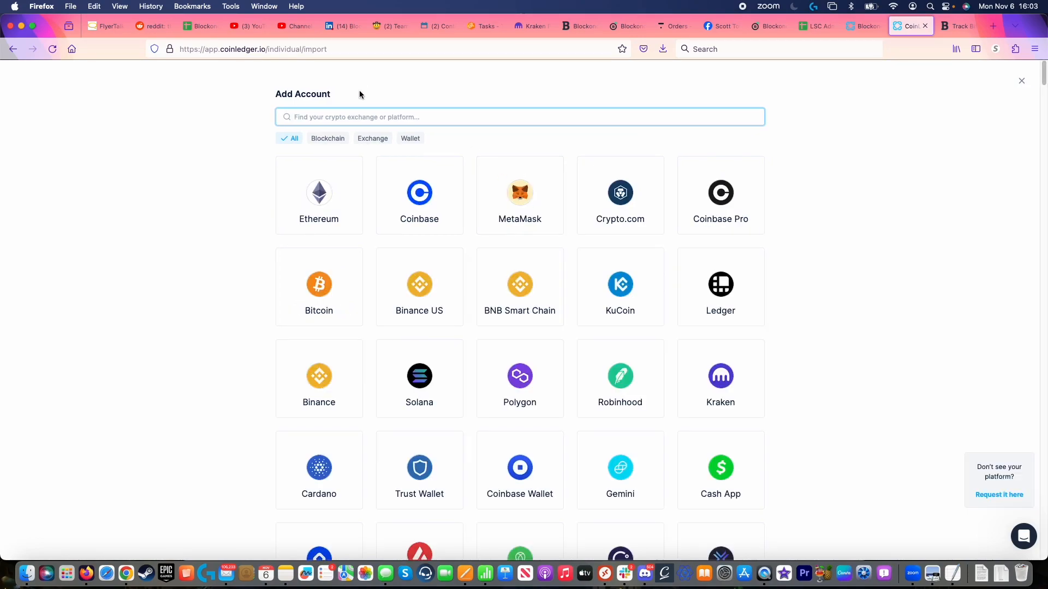
Add a Blockonomics account and upload records(1).csv, confirming the five imported transactions
type("blockonomics")
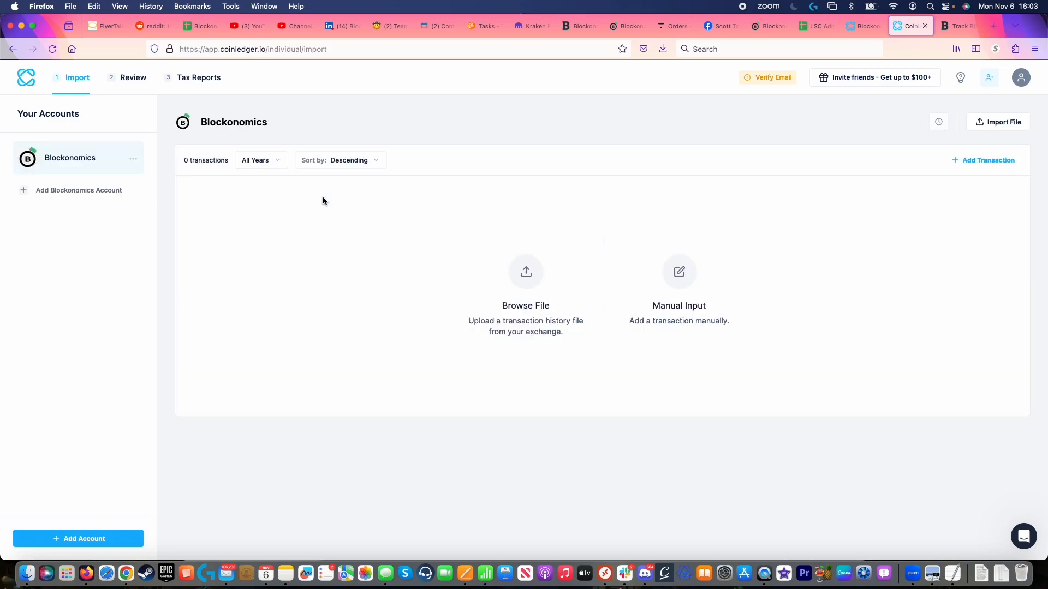
mouse_move(526, 285)
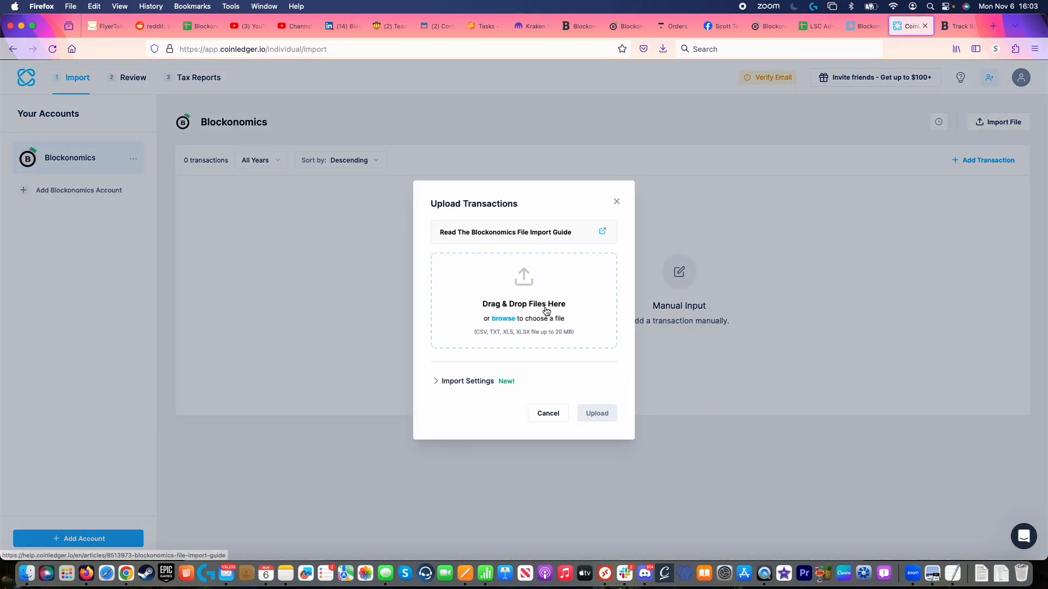
left_click(502, 318)
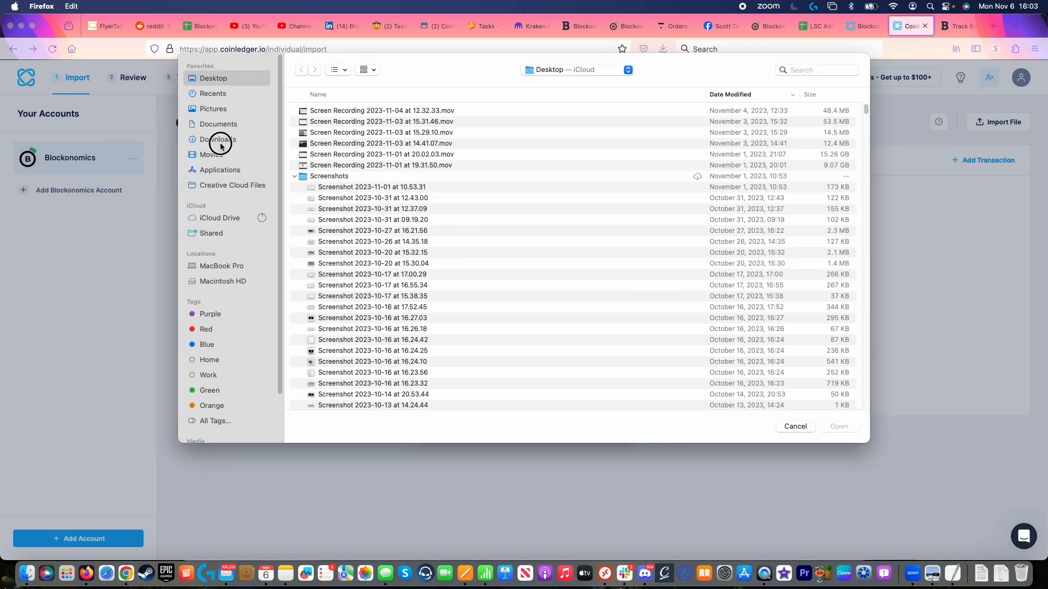
left_click(838, 427)
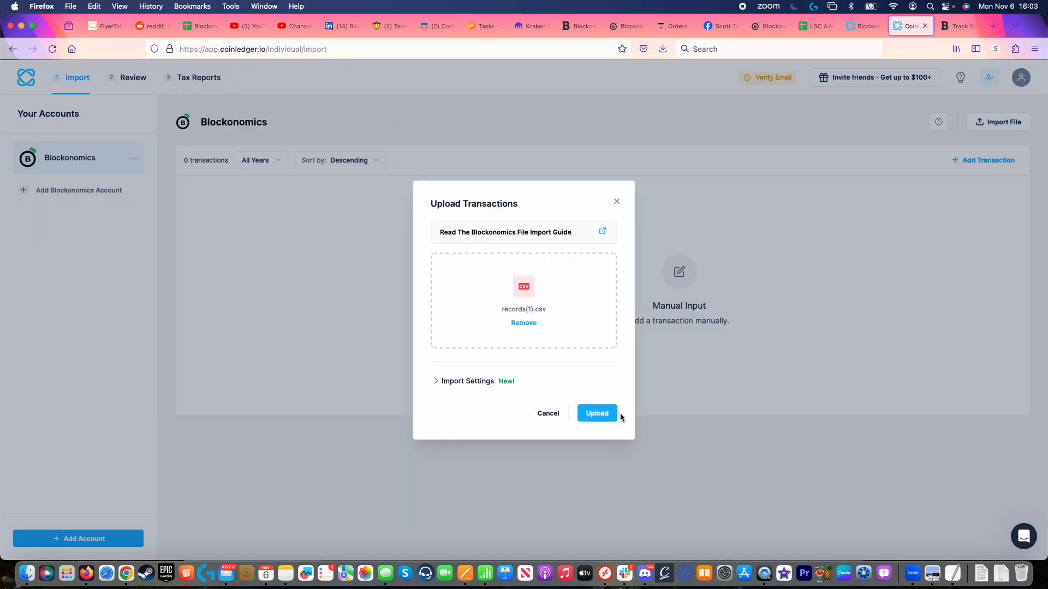
left_click(596, 413)
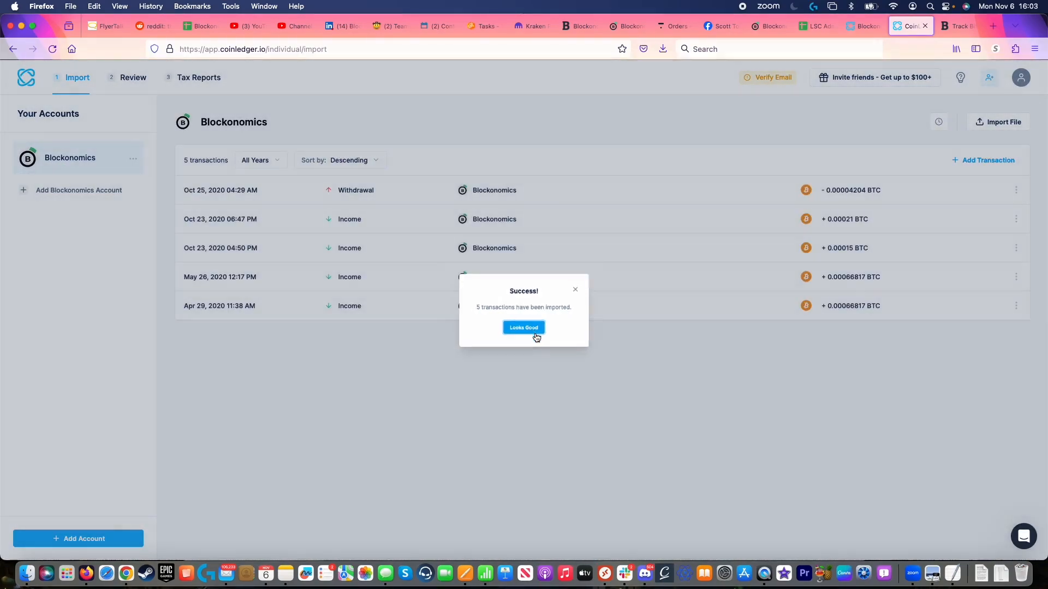
left_click(523, 327)
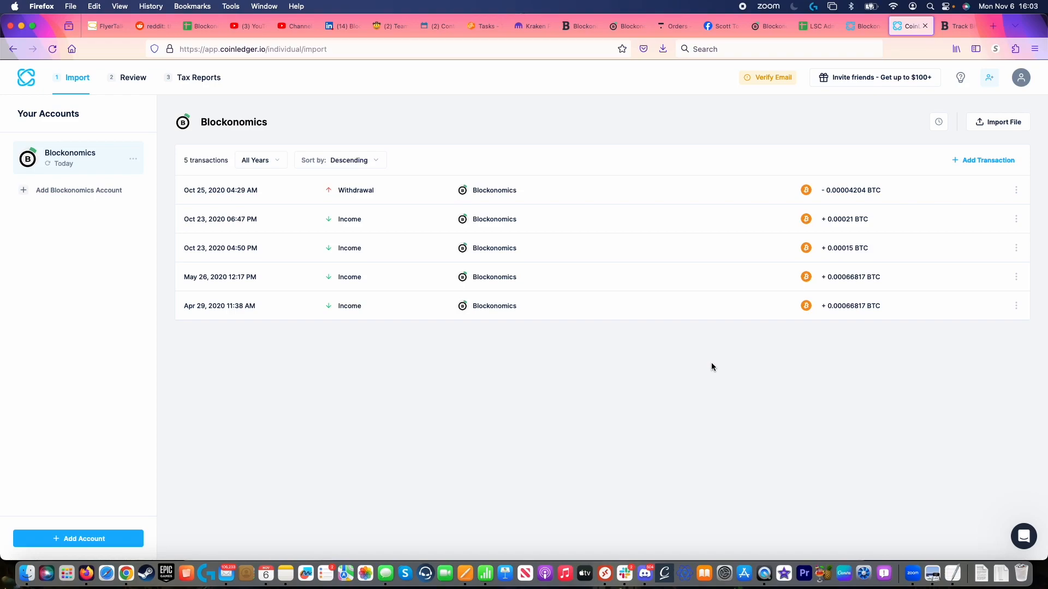
mouse_move(683, 348)
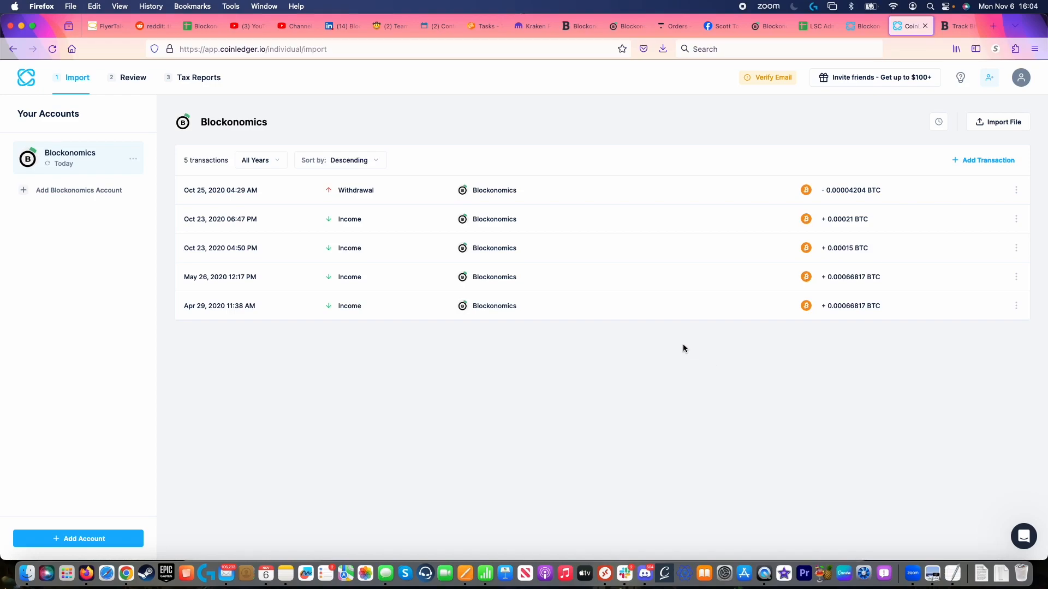
mouse_move(133, 78)
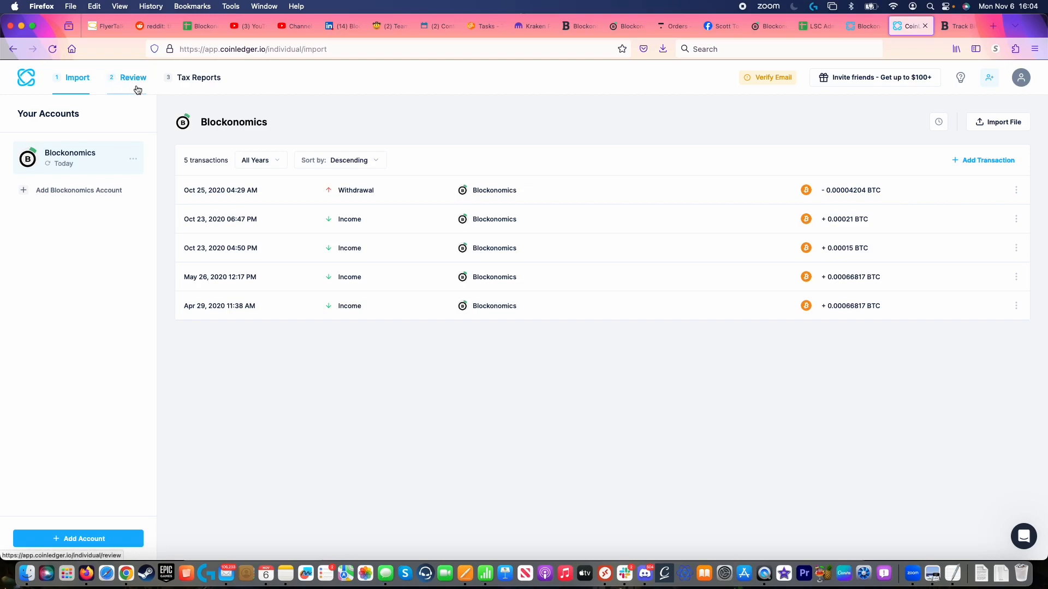
Review the imported transactions, then view the 2020 and 2021 tax reports
left_click(132, 77)
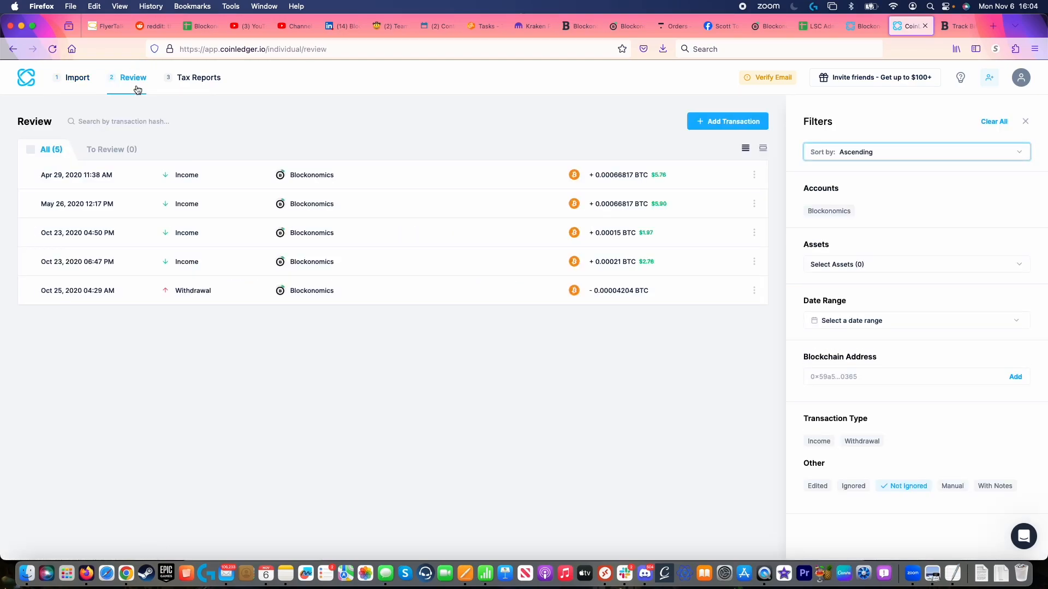
mouse_move(198, 77)
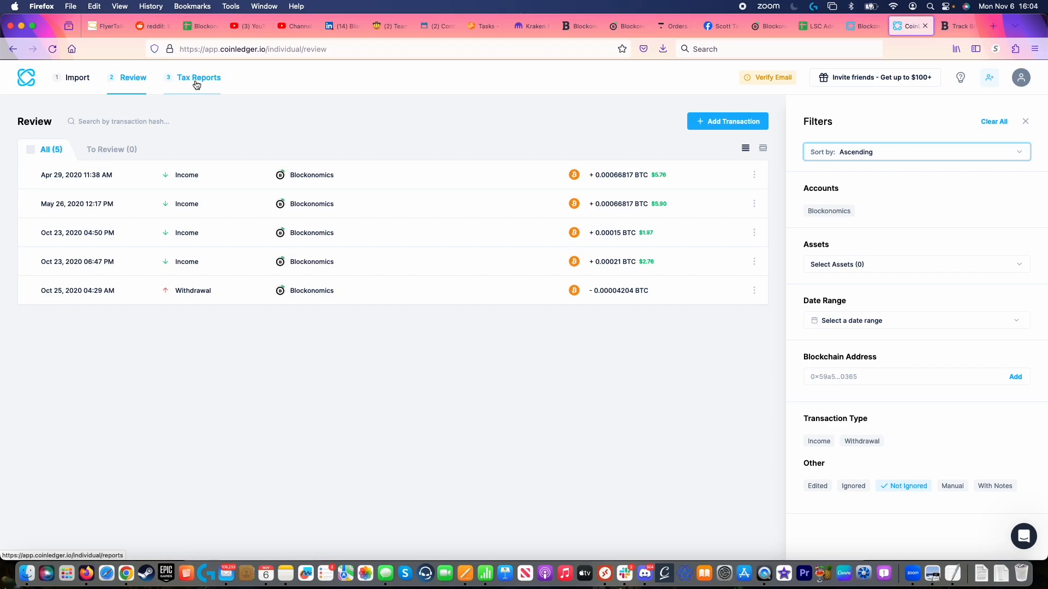
left_click(197, 77)
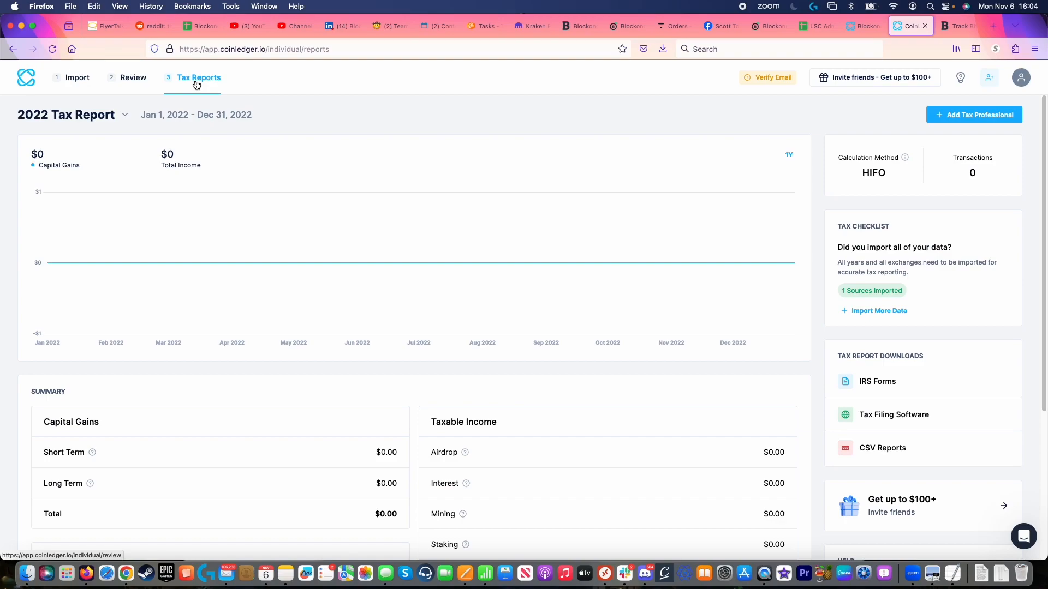
mouse_move(500, 81)
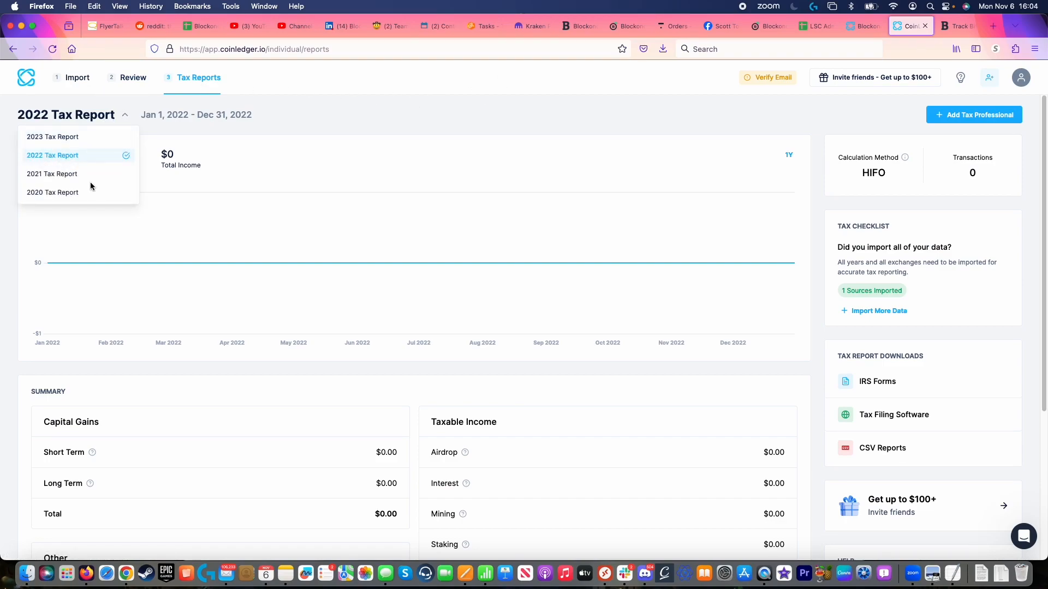
left_click(52, 193)
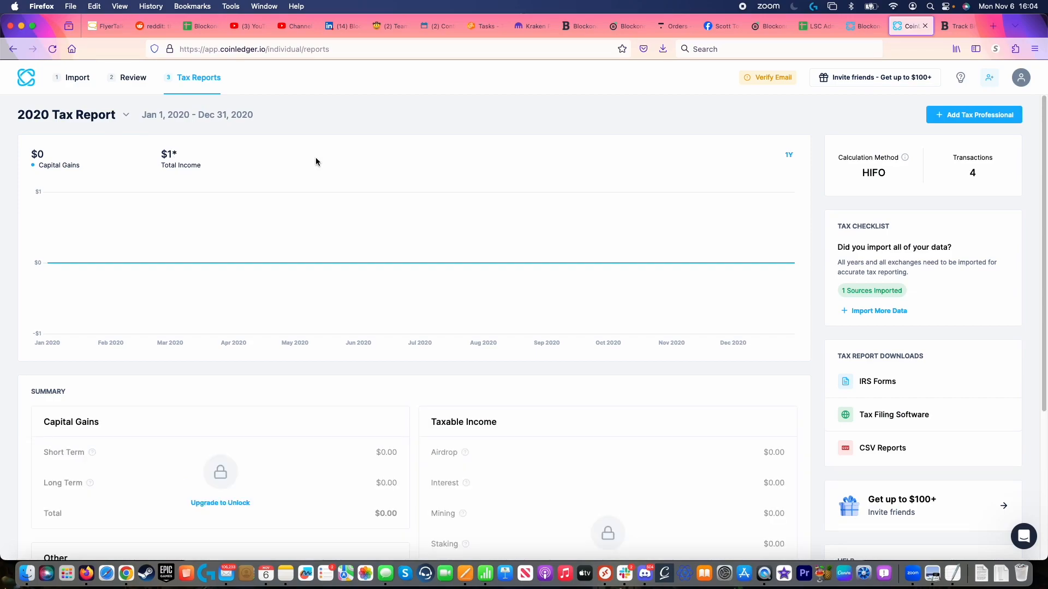
left_click(124, 114)
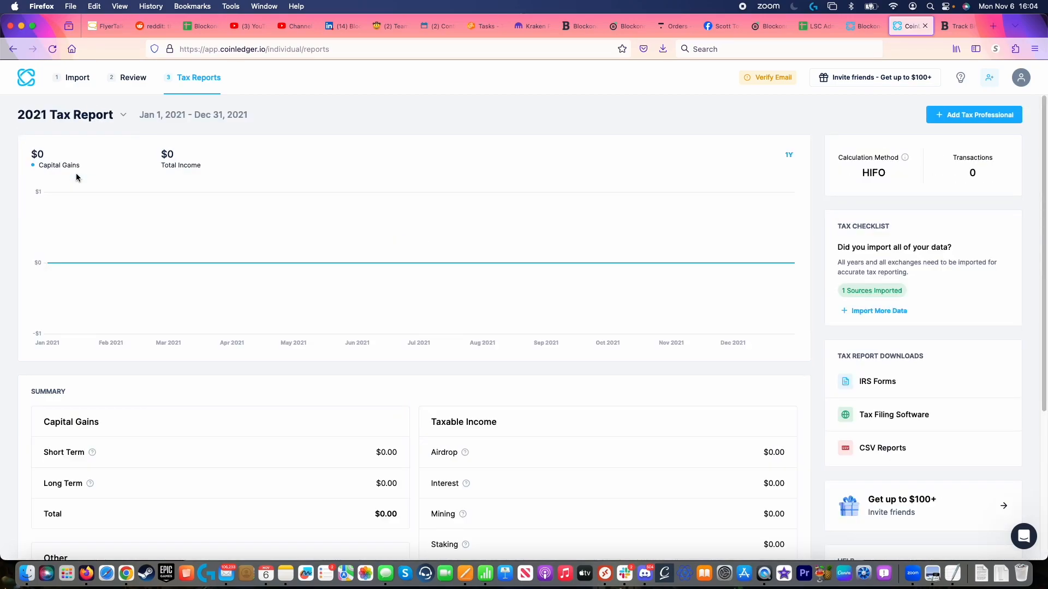